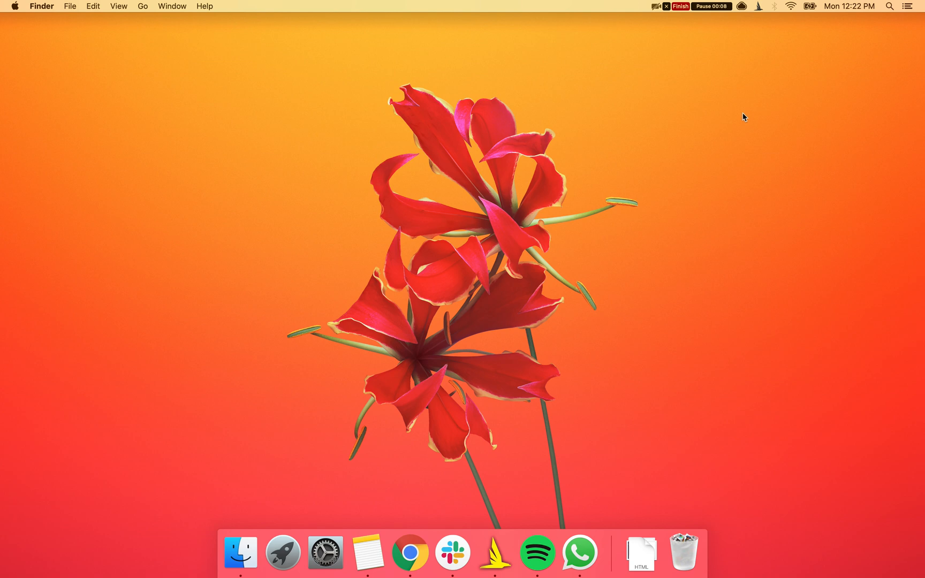
{"action": "mouse_move", "coordinate": [568, 262]}
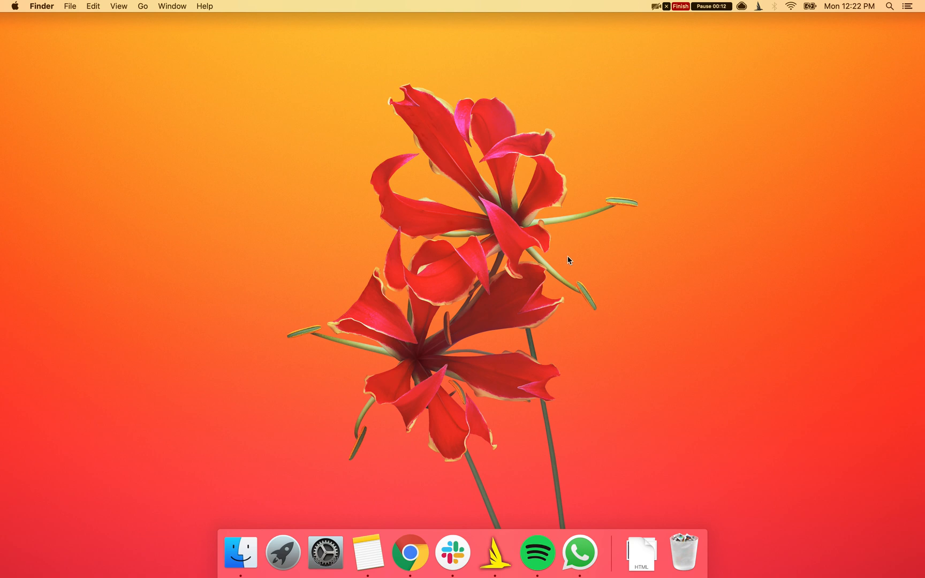
{"action": "mouse_move", "coordinate": [453, 561]}
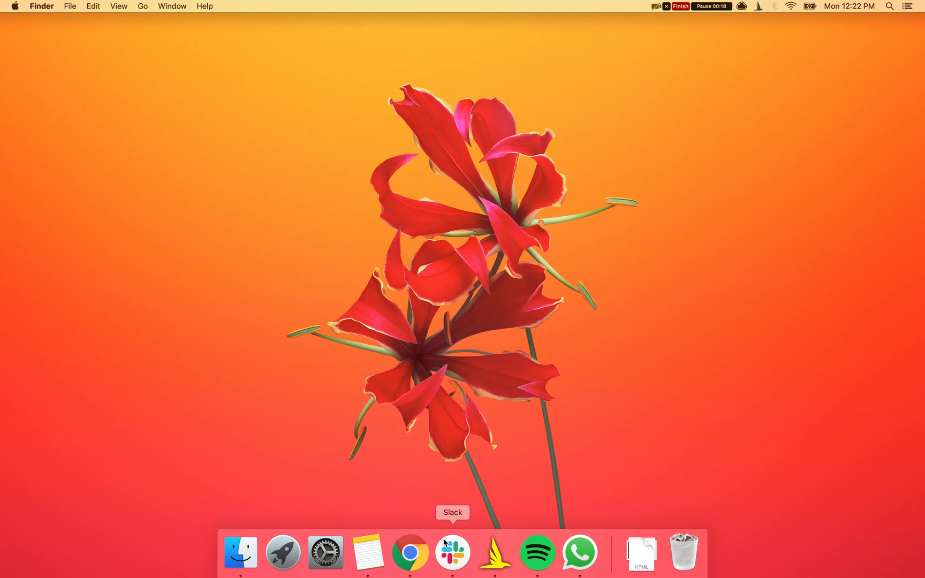
{"action": "mouse_move", "coordinate": [493, 557]}
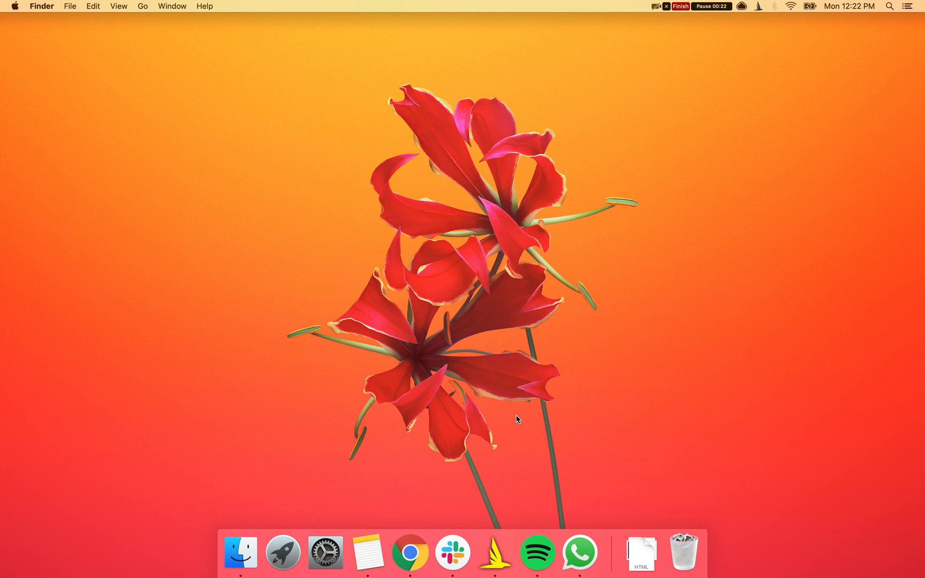
{"action": "mouse_move", "coordinate": [456, 497]}
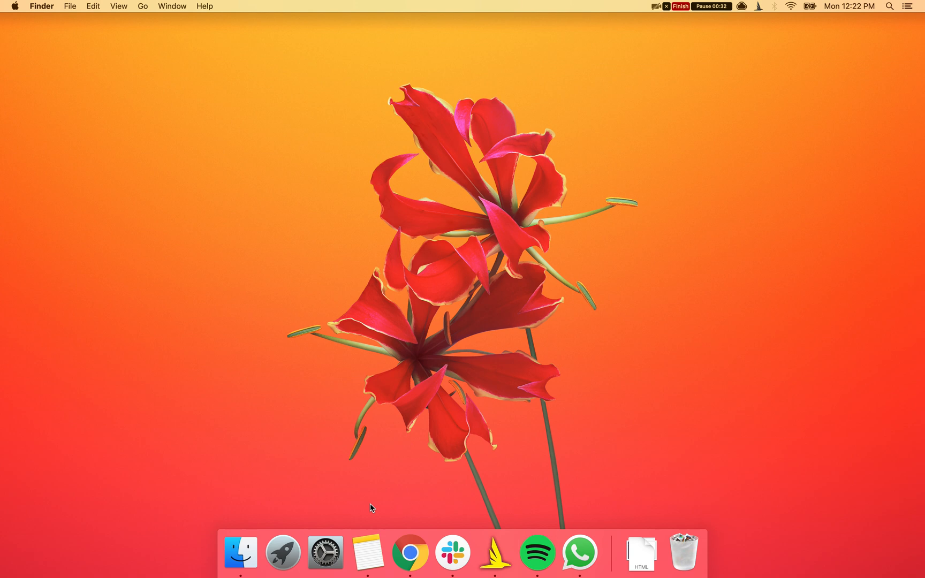
{"action": "mouse_move", "coordinate": [381, 518]}
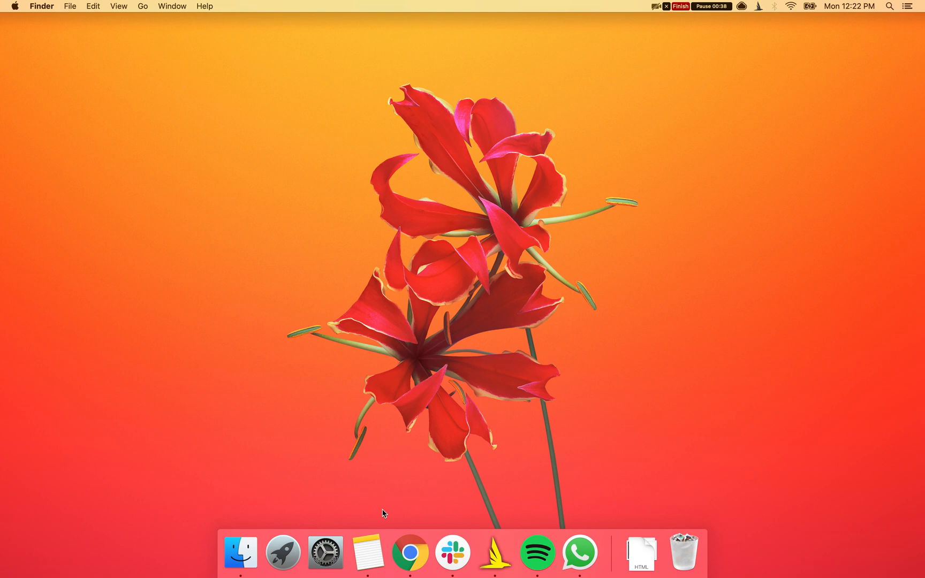
{"action": "mouse_move", "coordinate": [424, 519]}
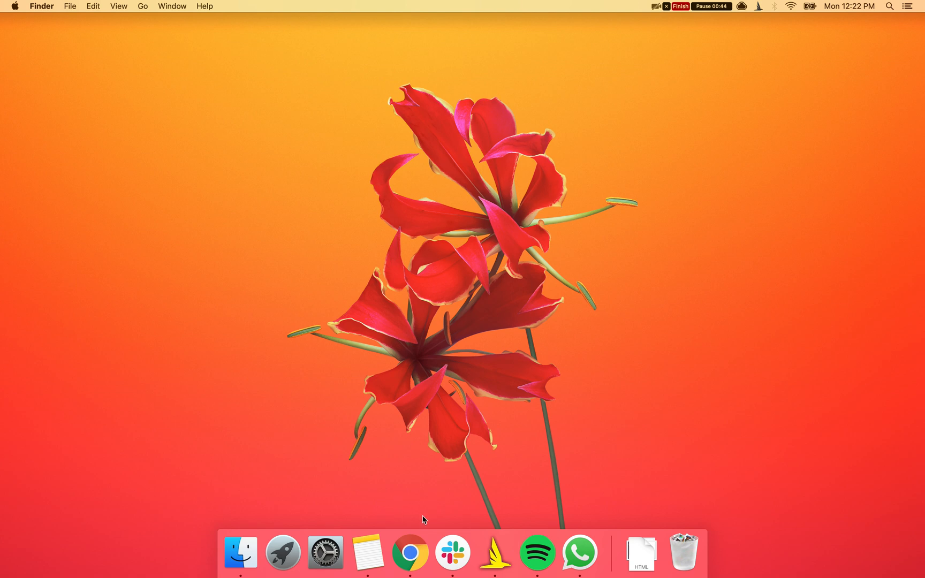
{"action": "mouse_move", "coordinate": [306, 442]}
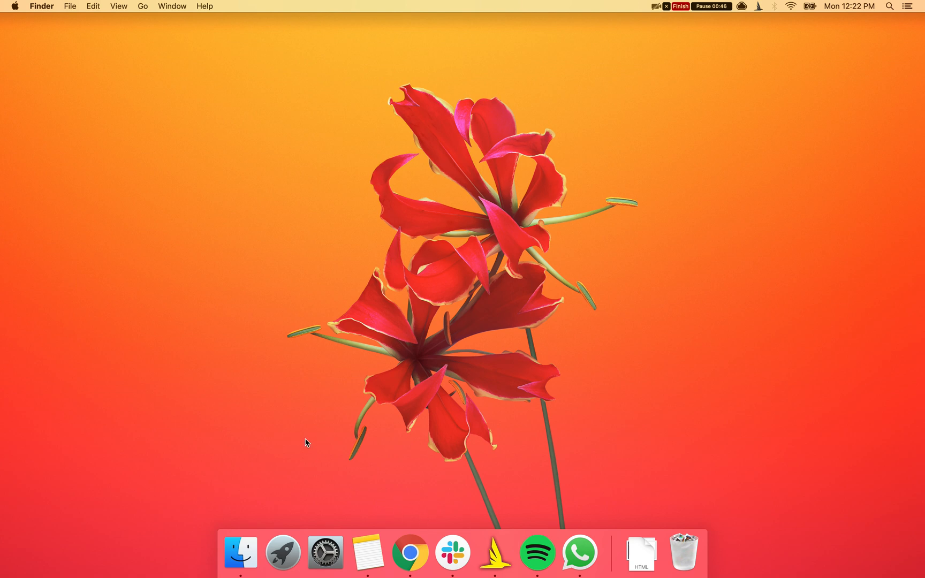
{"action": "mouse_move", "coordinate": [334, 487]}
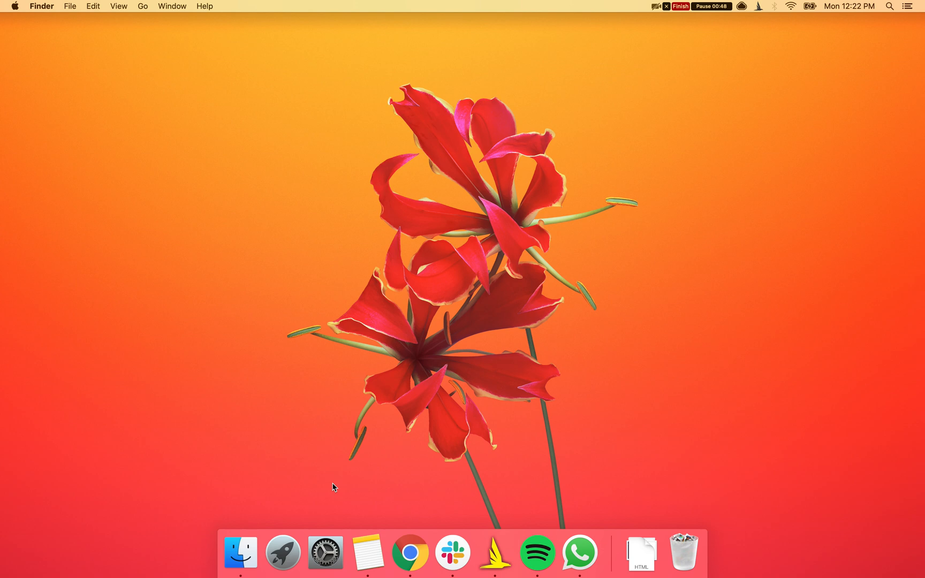
{"action": "mouse_move", "coordinate": [326, 553]}
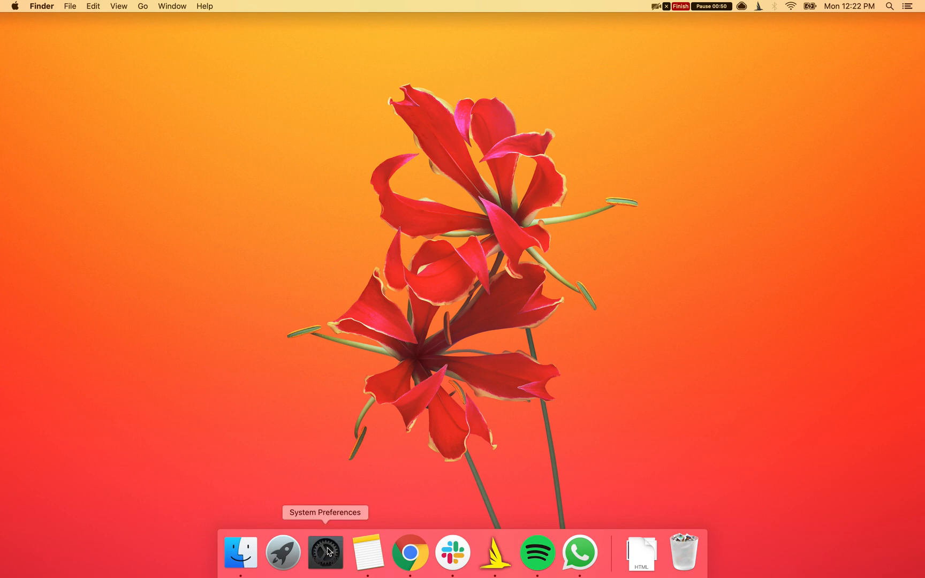
Step: Launch System Preferences from the Dock to show the settings grid
{"action": "left_click", "coordinate": [320, 553]}
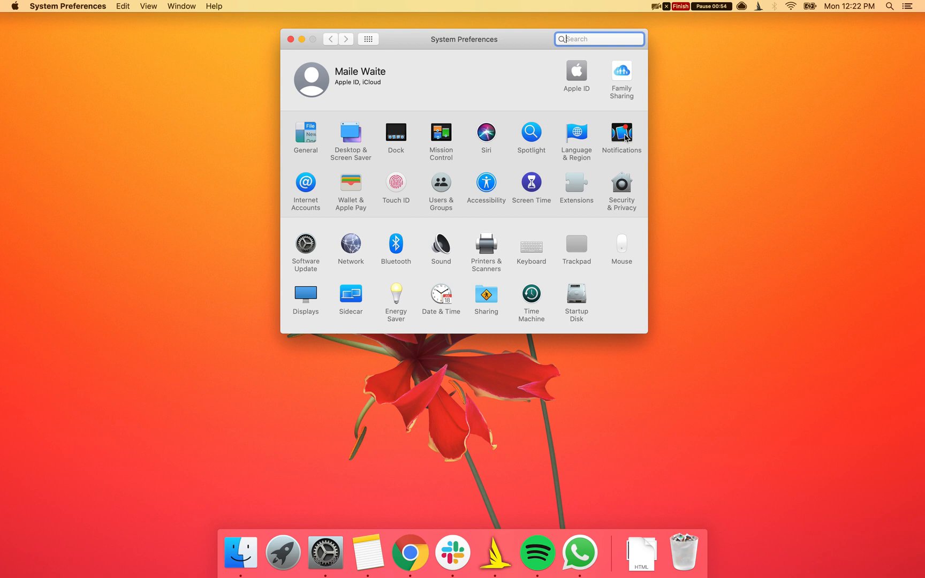
Step: Open the Notifications pane and browse the app list down to WhatsApp
{"action": "left_click", "coordinate": [621, 132]}
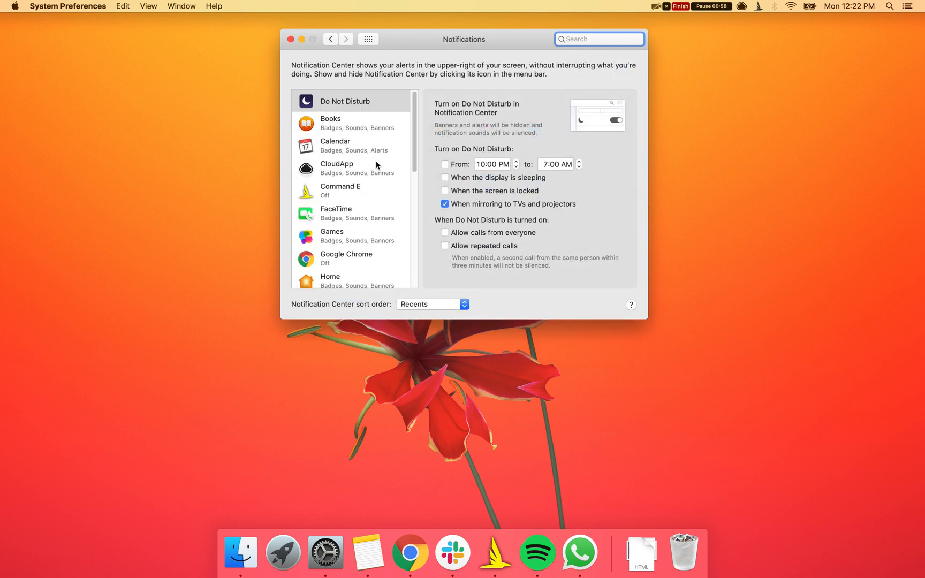
{"action": "scroll", "scroll_direction": "down", "scroll_amount": 3}
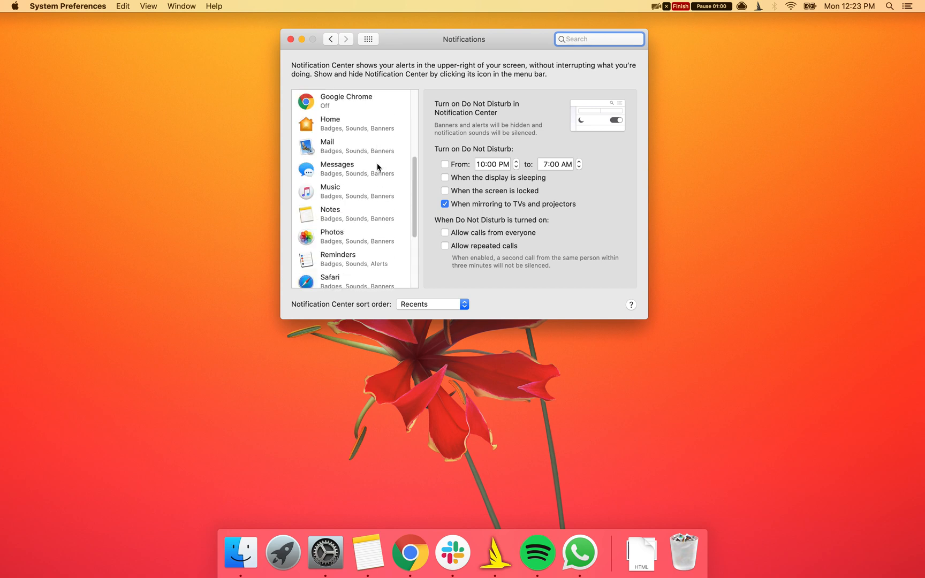
{"action": "scroll", "scroll_direction": "down", "scroll_amount": 3}
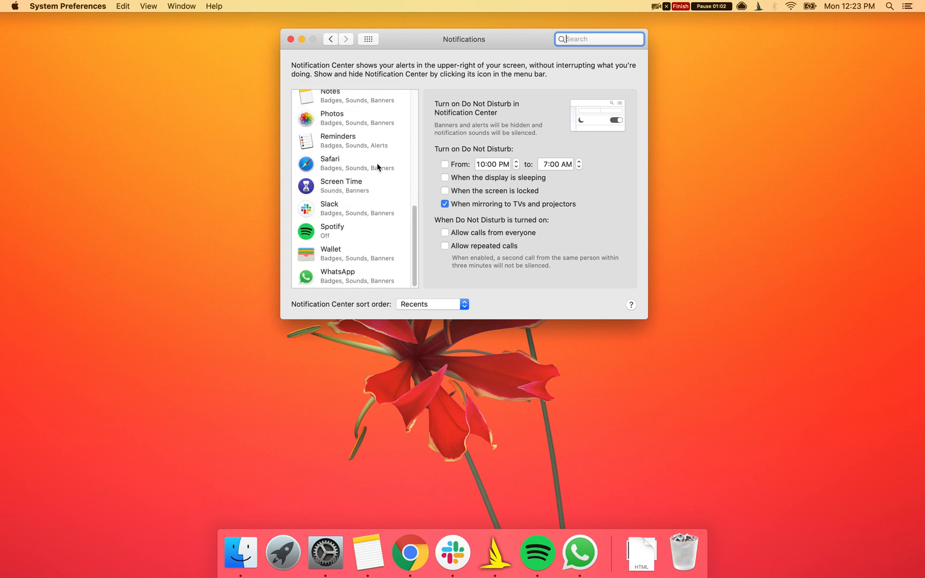
Step: Select Slack and toggle Allow Notifications off and back on, keeping Banners
{"action": "left_click", "coordinate": [350, 208]}
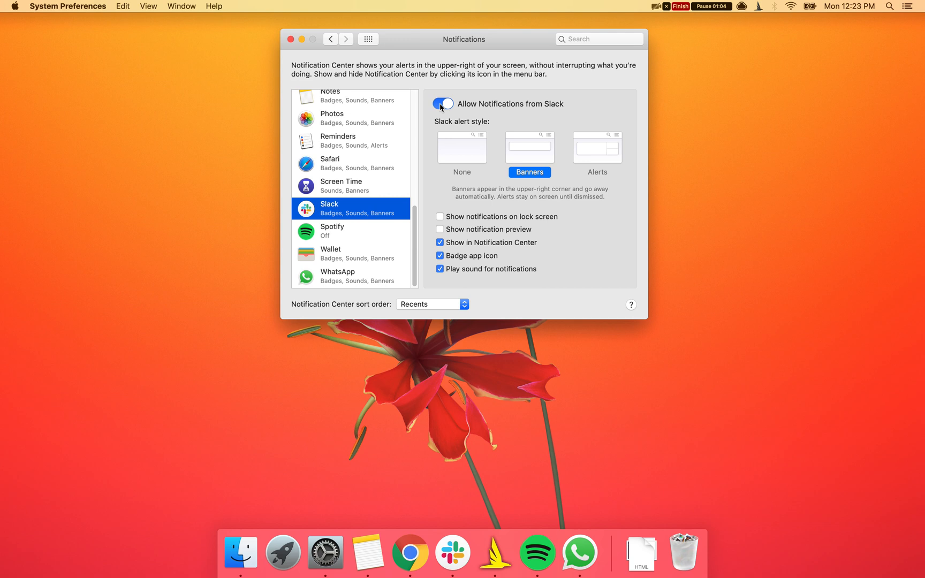
{"action": "left_click", "coordinate": [442, 104]}
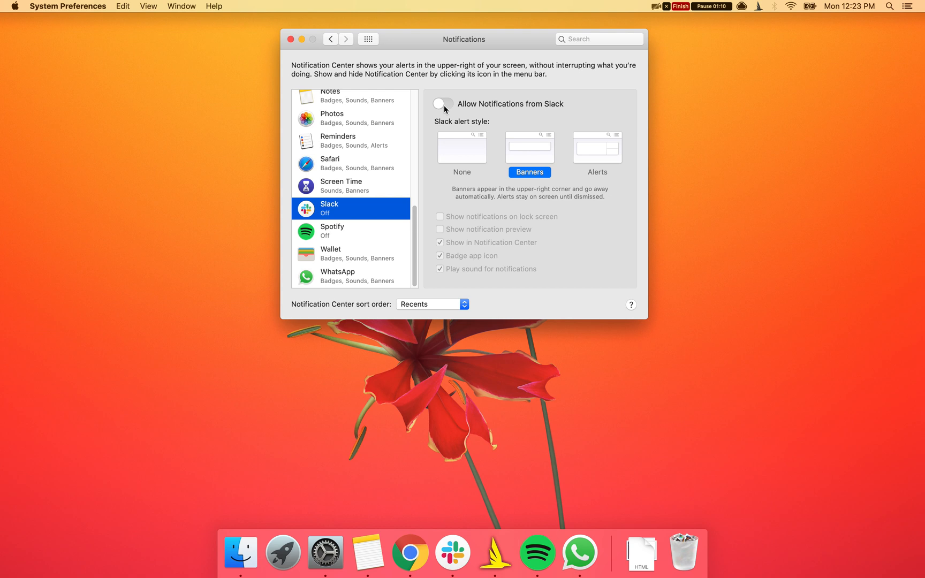
{"action": "mouse_move", "coordinate": [452, 108]}
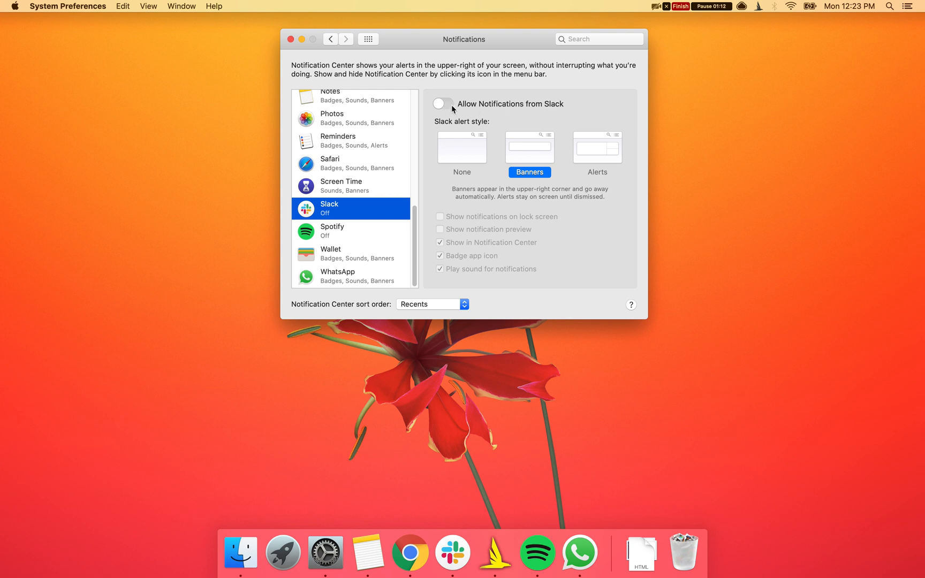
{"action": "left_click", "coordinate": [443, 104]}
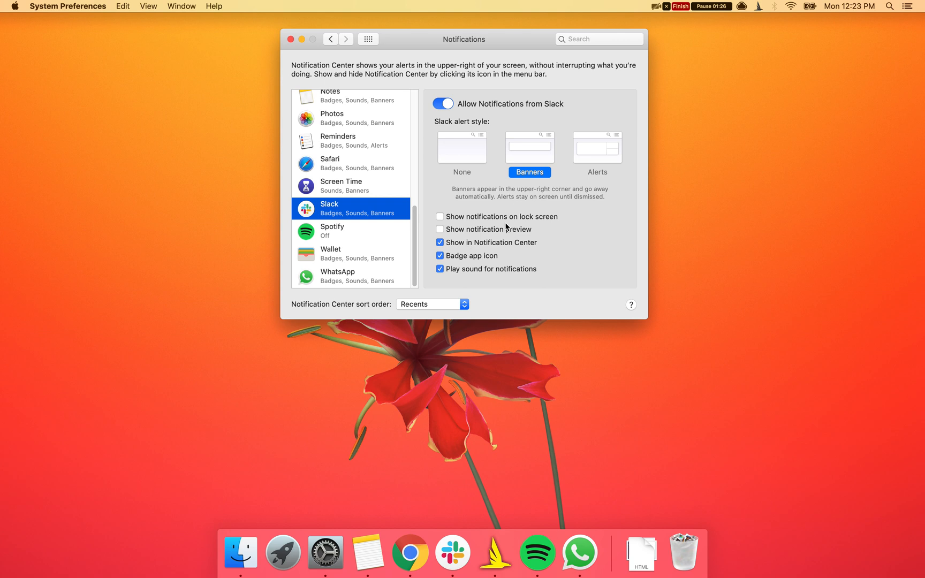
{"action": "mouse_move", "coordinate": [834, 46]}
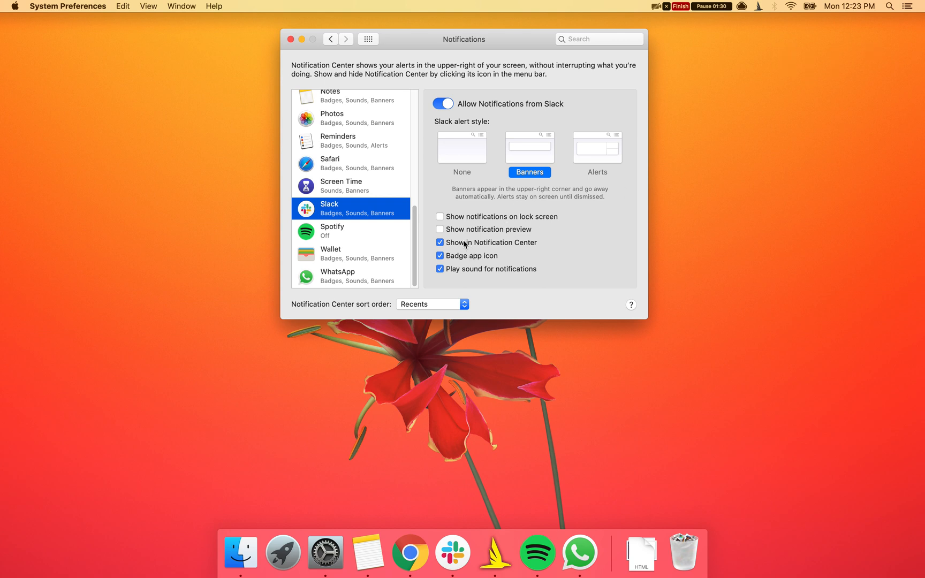
{"action": "mouse_move", "coordinate": [514, 251]}
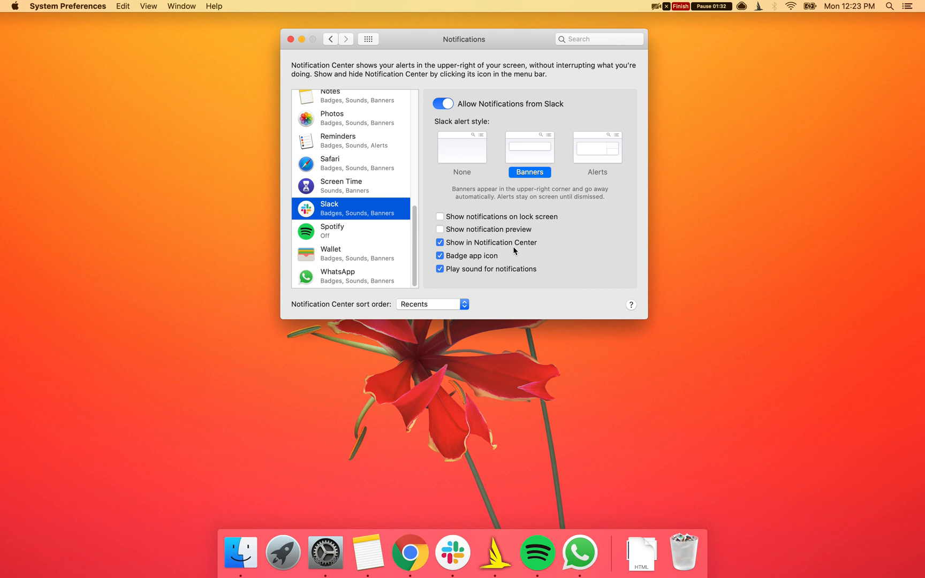
{"action": "mouse_move", "coordinate": [452, 559]}
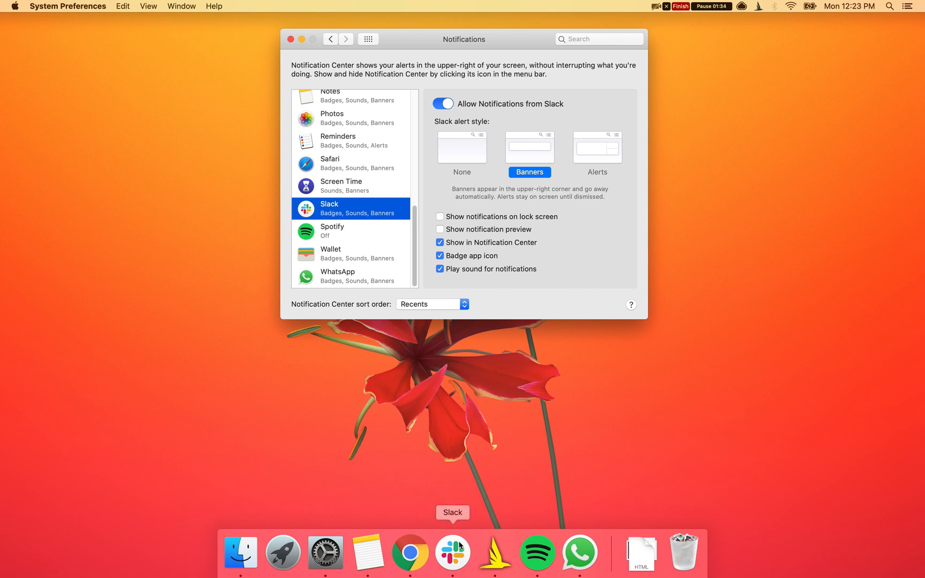
{"action": "mouse_move", "coordinate": [516, 285]}
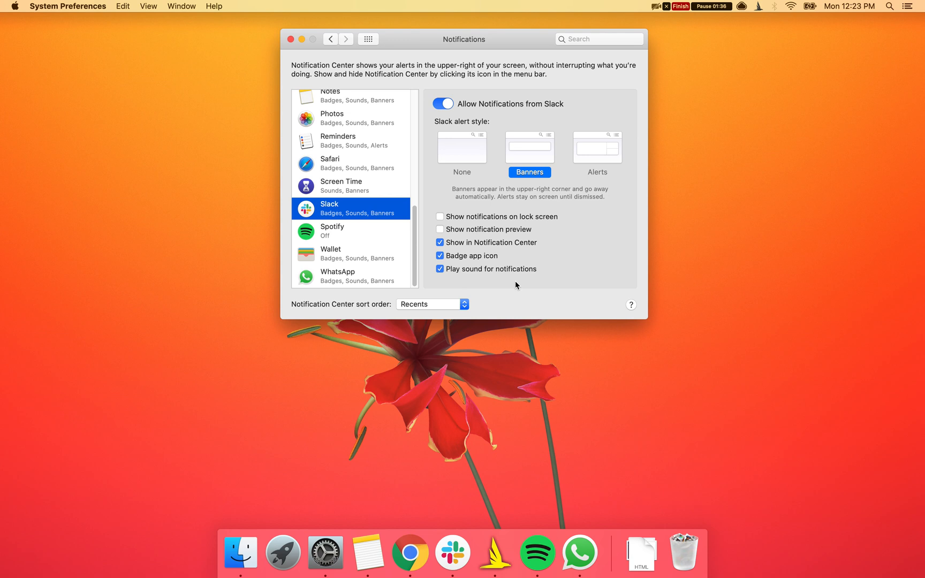
{"action": "mouse_move", "coordinate": [509, 255]}
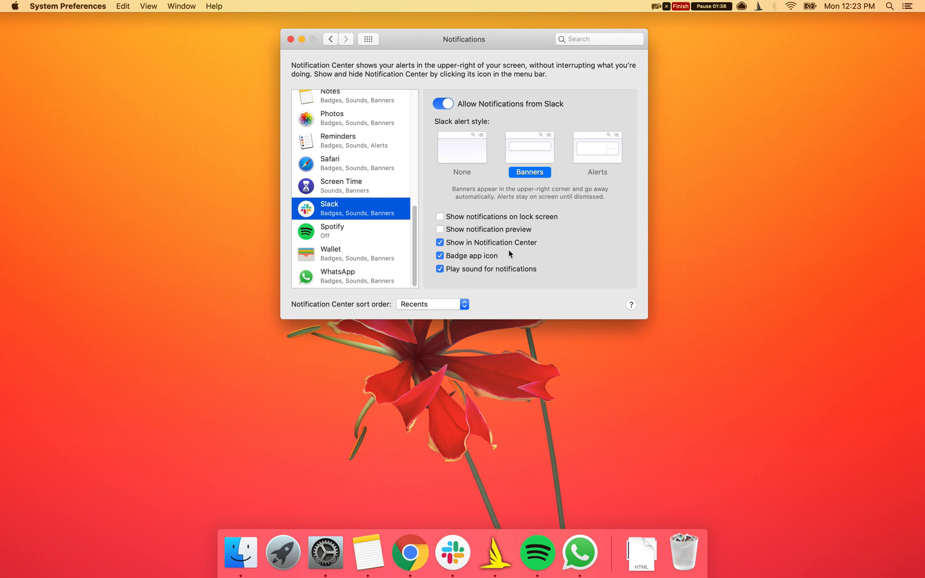
{"action": "mouse_move", "coordinate": [474, 235]}
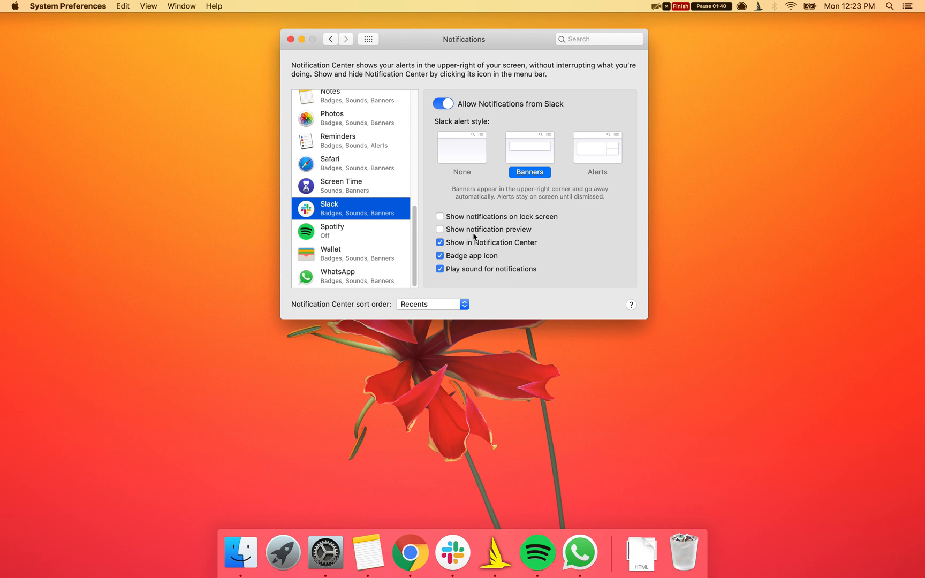